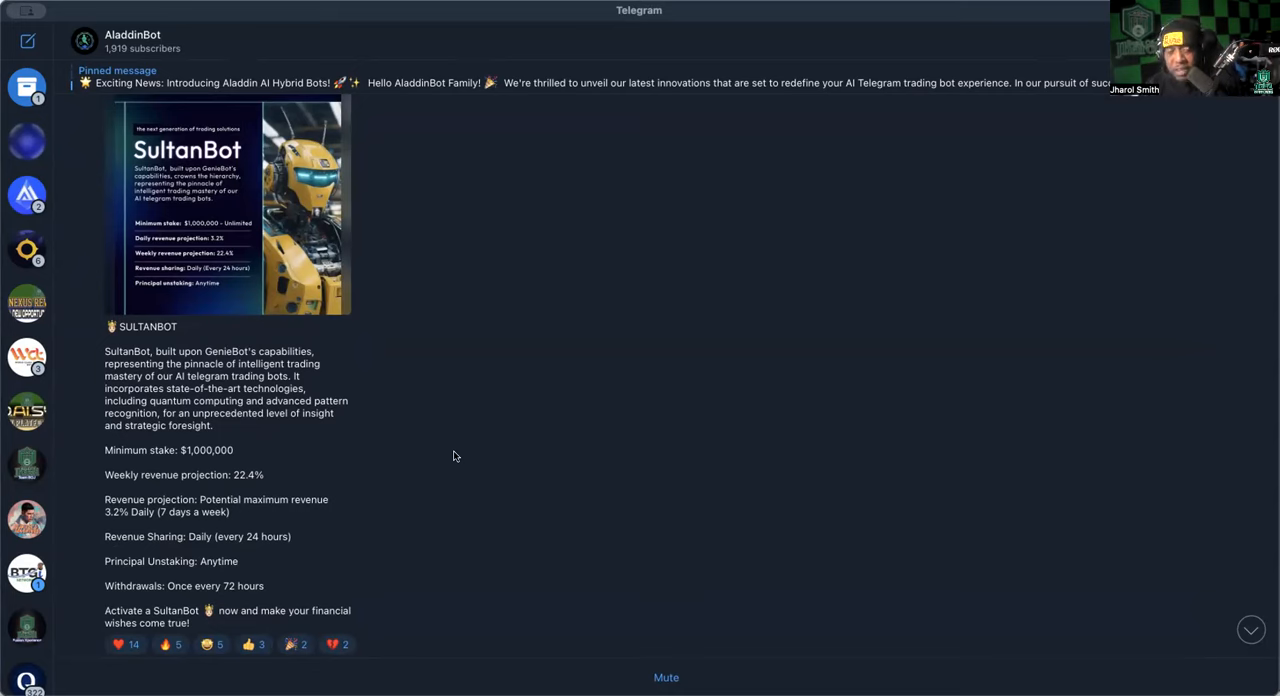
scroll("down", 3)
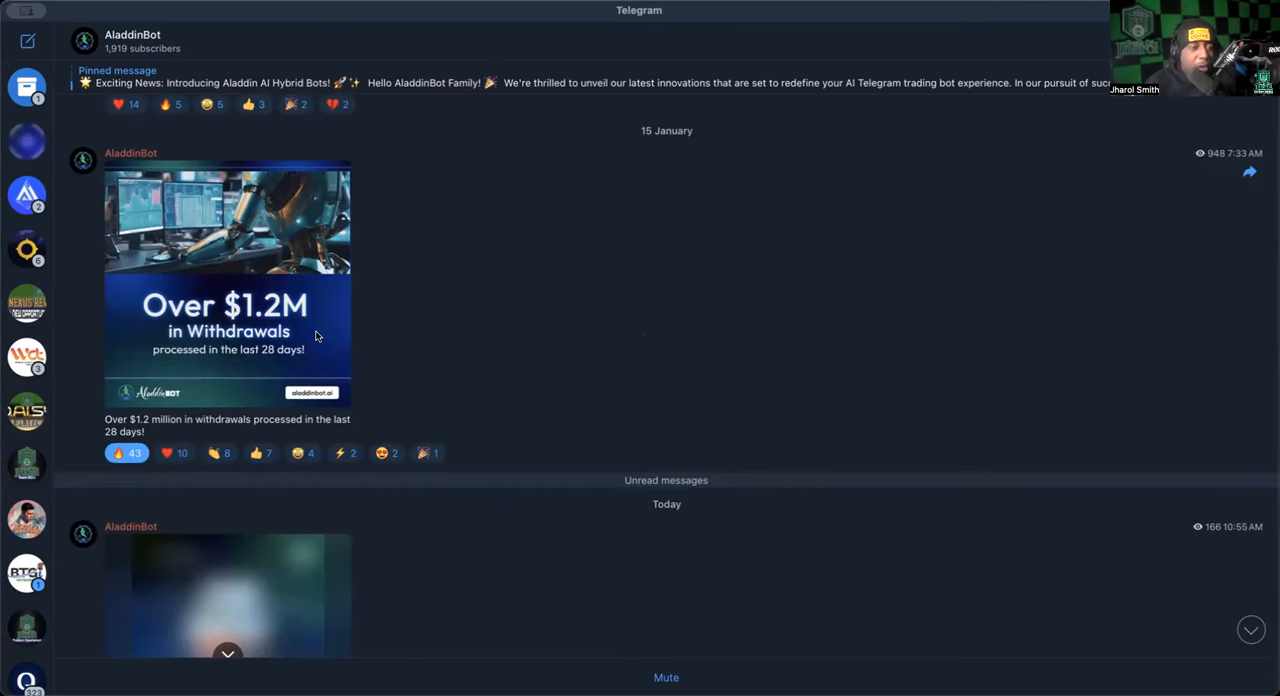
scroll("down", 3)
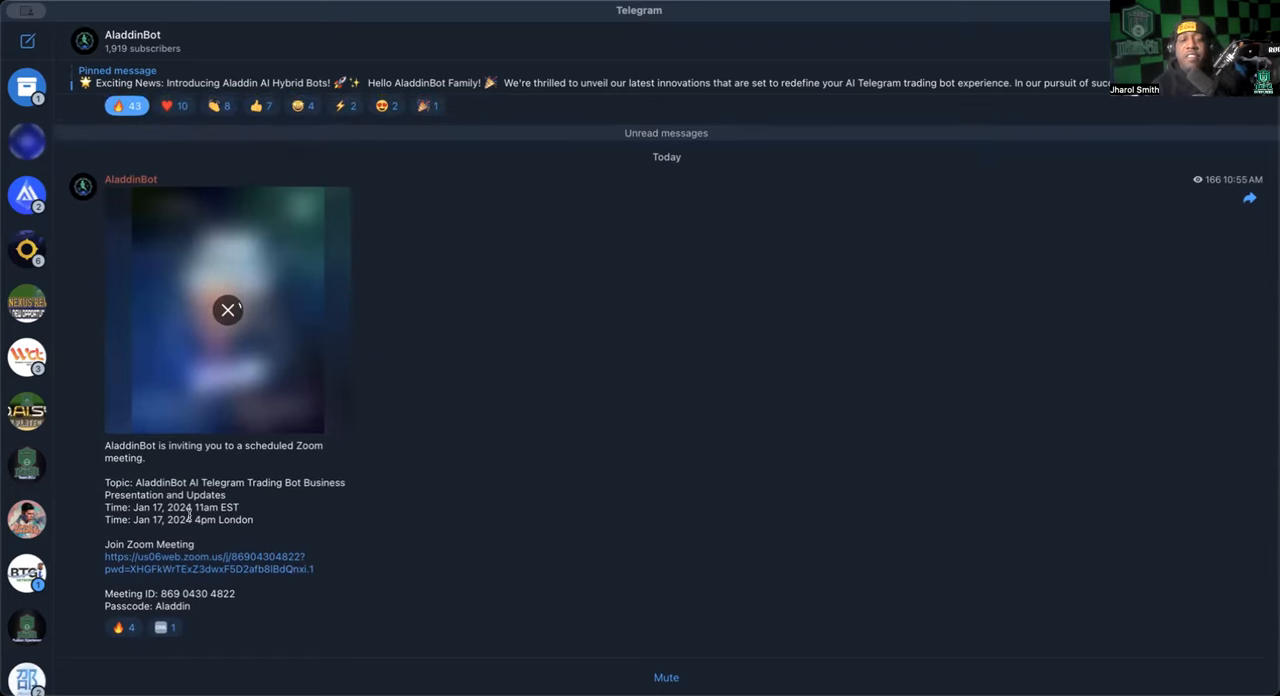
mouse_move(434, 213)
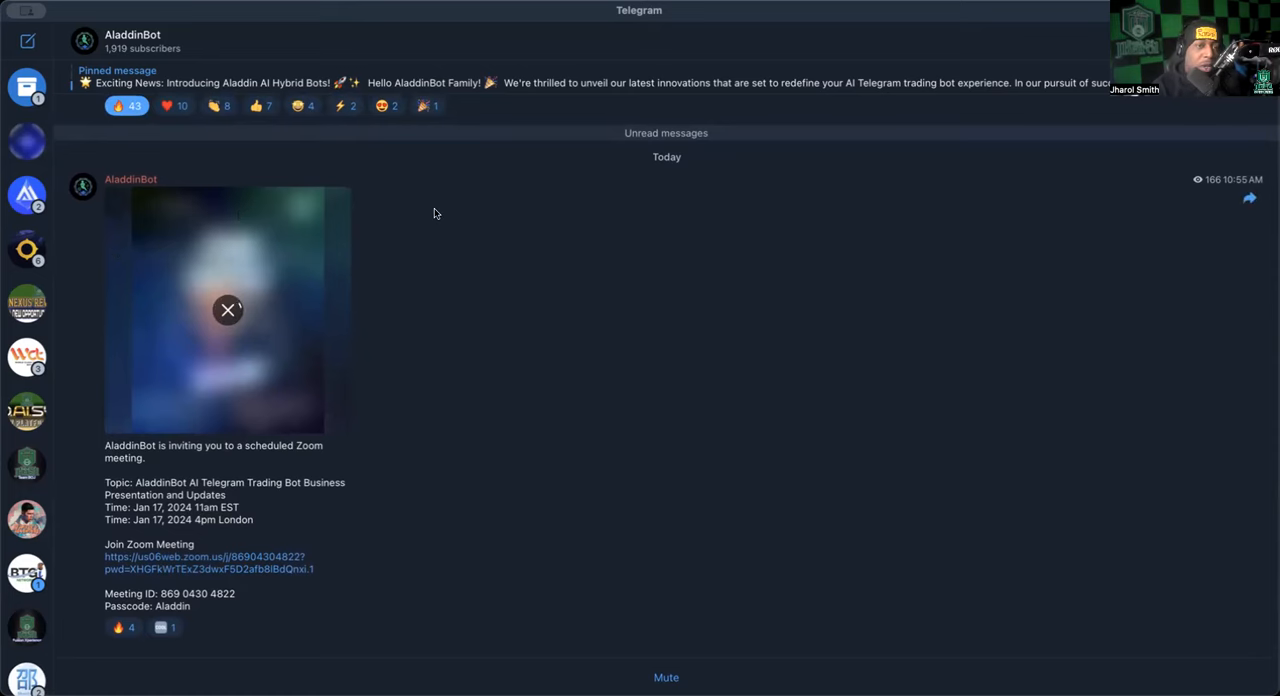
mouse_move(305, 253)
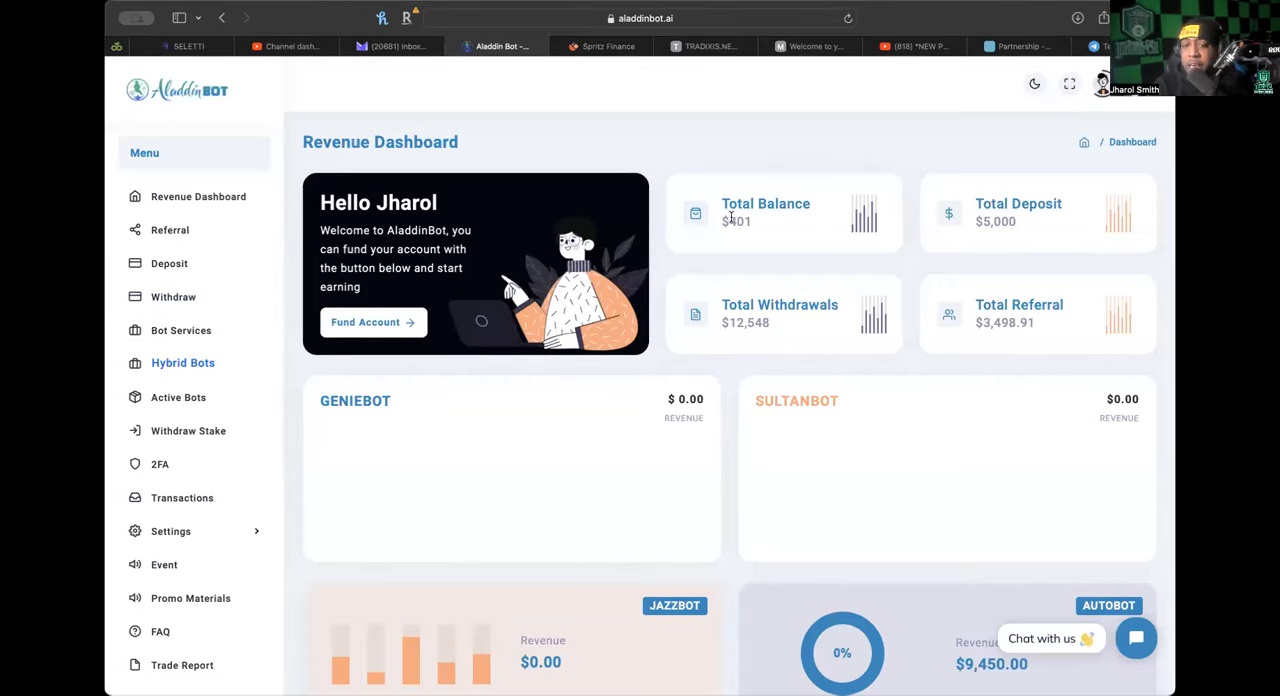
scroll("down", 3)
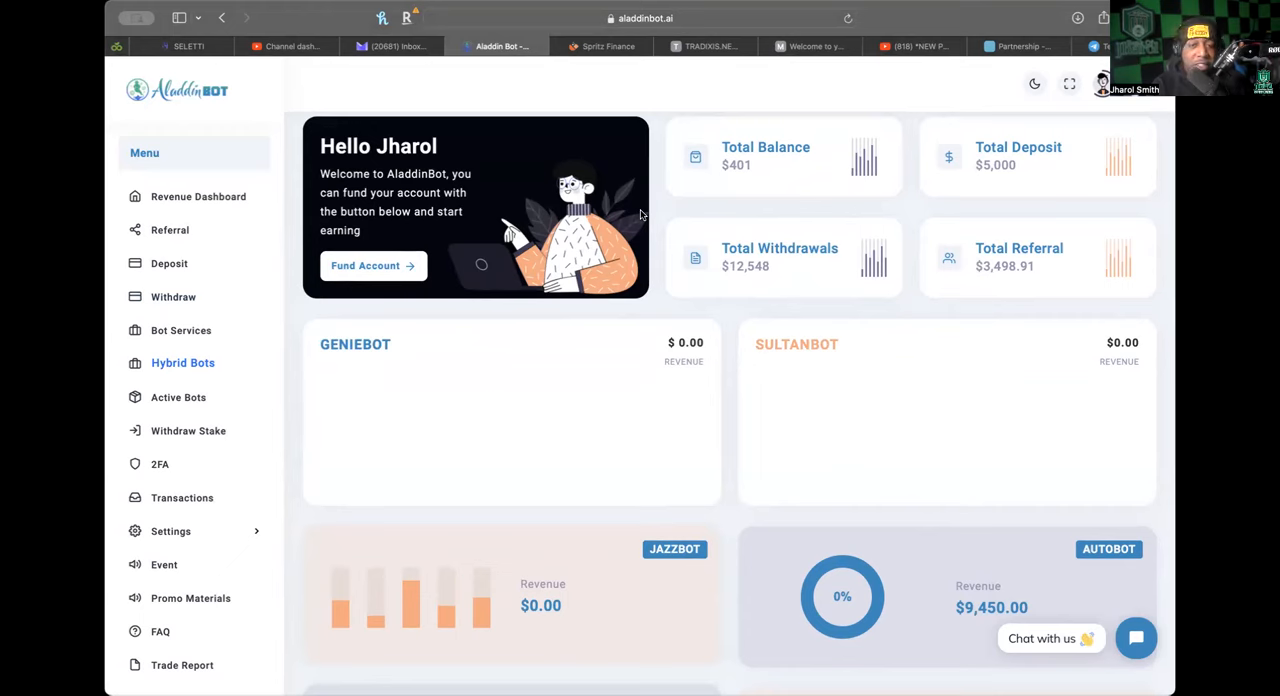
mouse_move(657, 207)
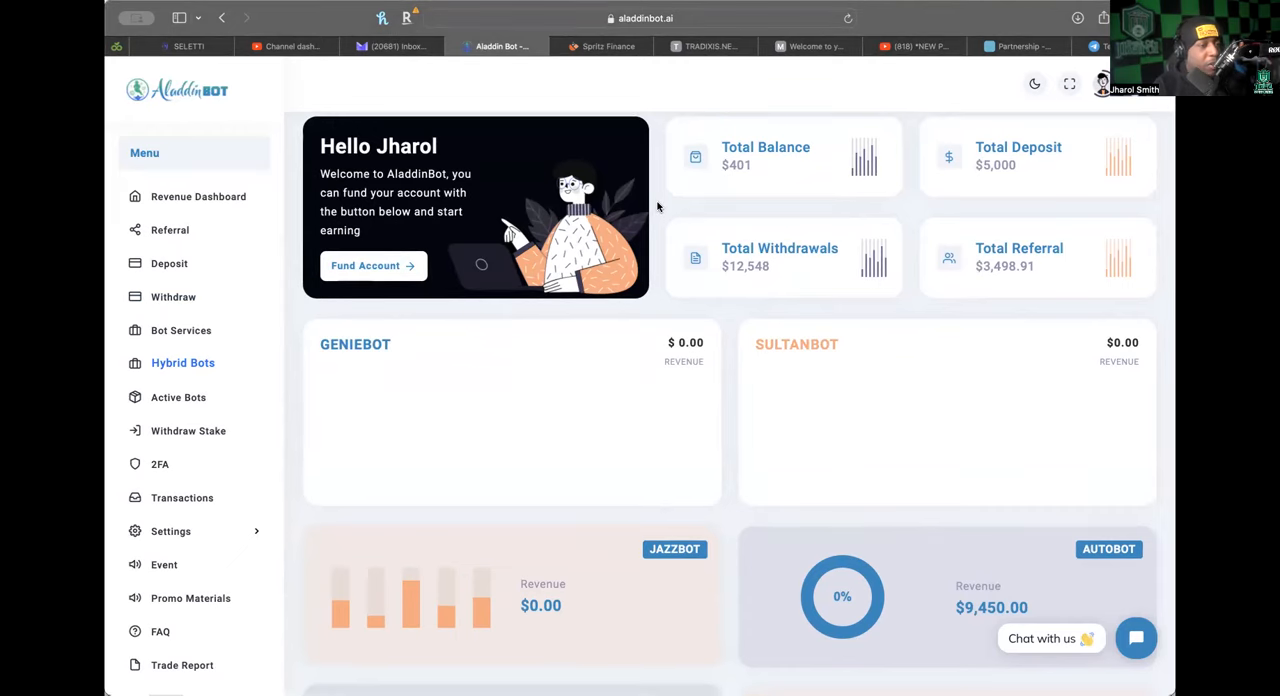
mouse_move(302, 343)
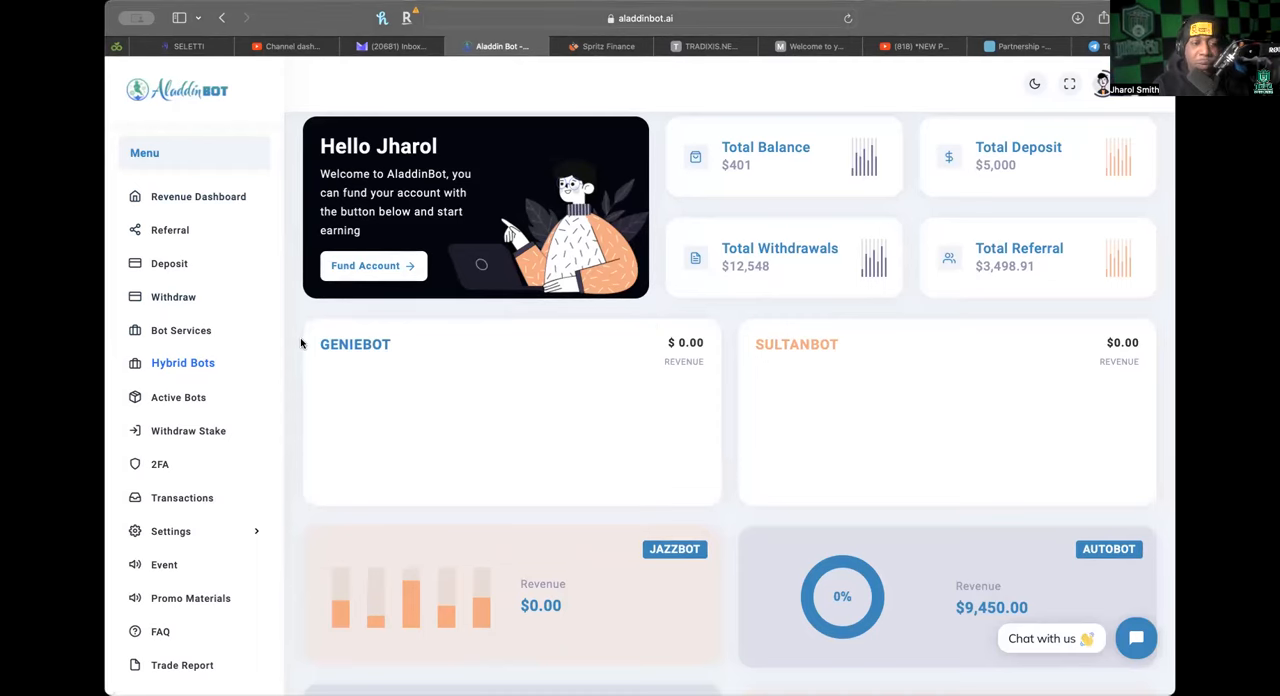